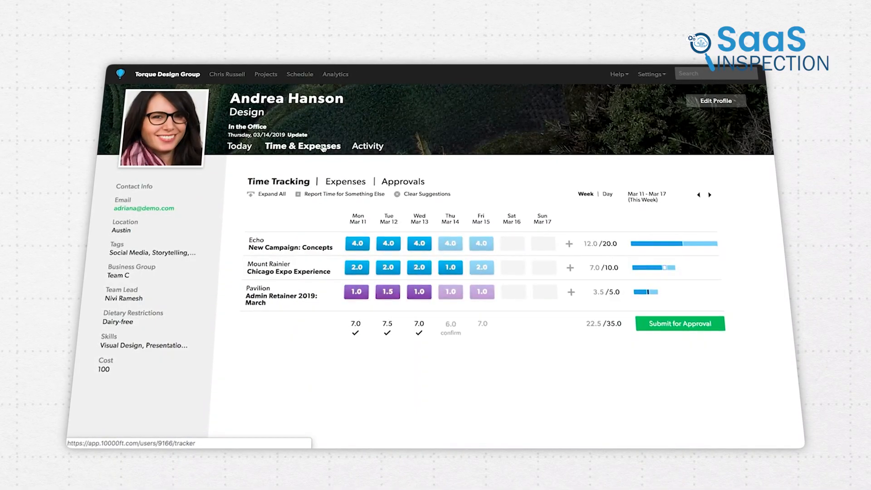
Confirm Thursday's 6.0 suggested hours and add the note 'Client meeting ended early' to Chicago Expo.
click(449, 327)
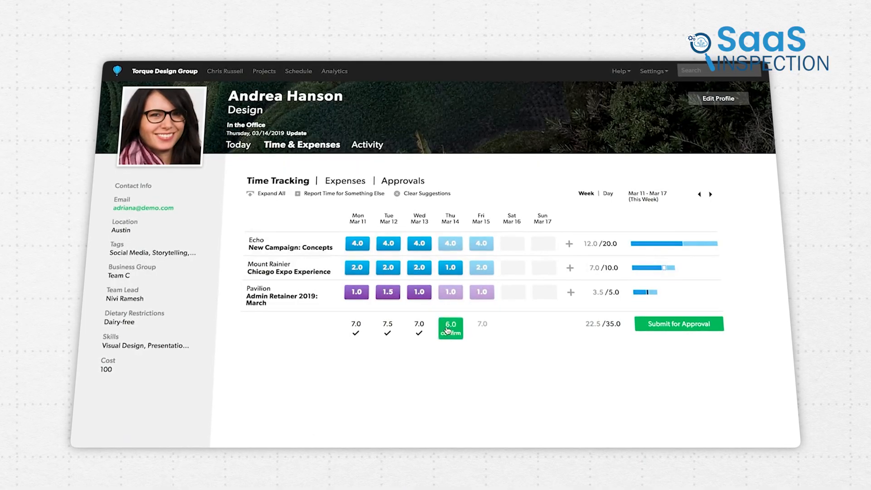
click(450, 328)
text(c)
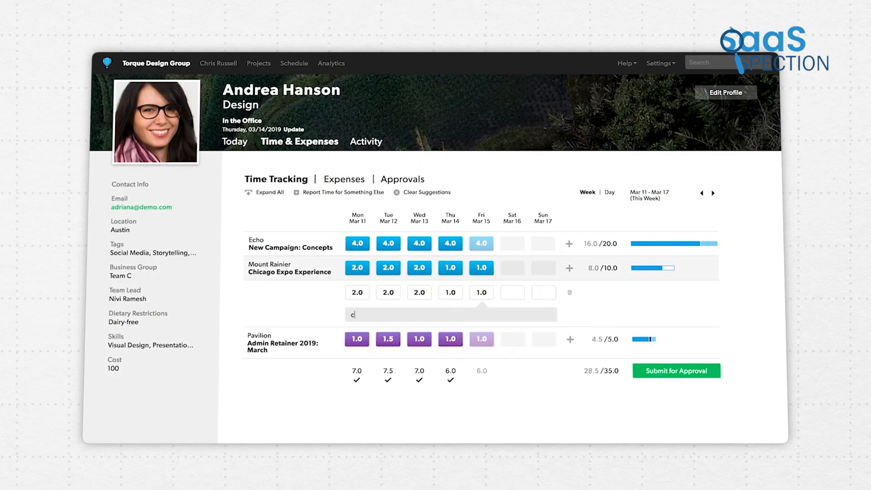
text(lient meeting ended early)
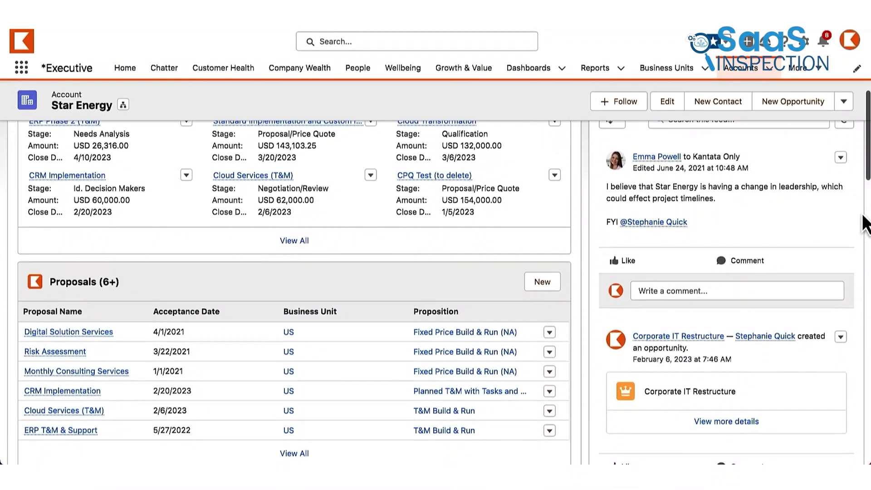
Scroll down the Star Energy account page to reach the Cloud Services (T&M) opportunity.
scroll(down, 3)
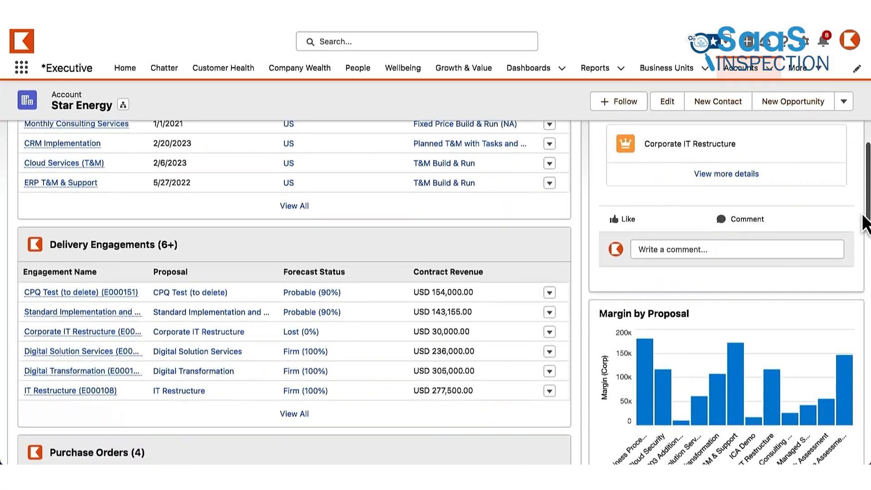
scroll(down, 3)
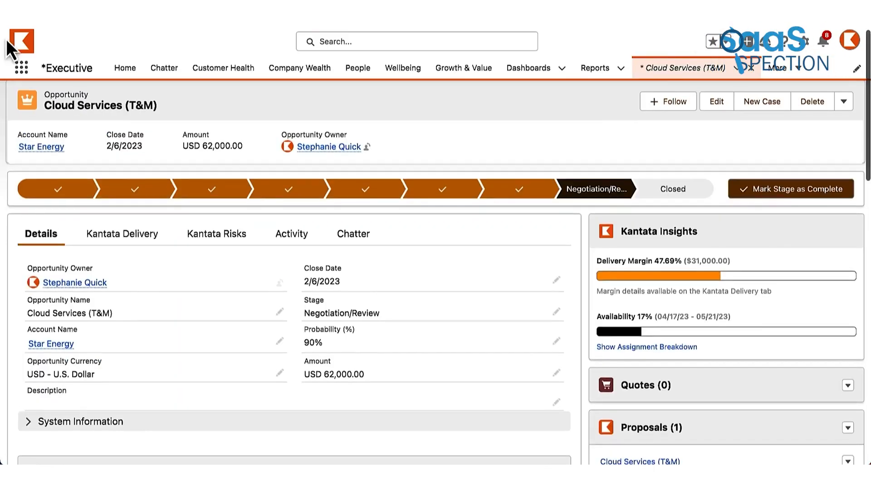
scroll(down, 3)
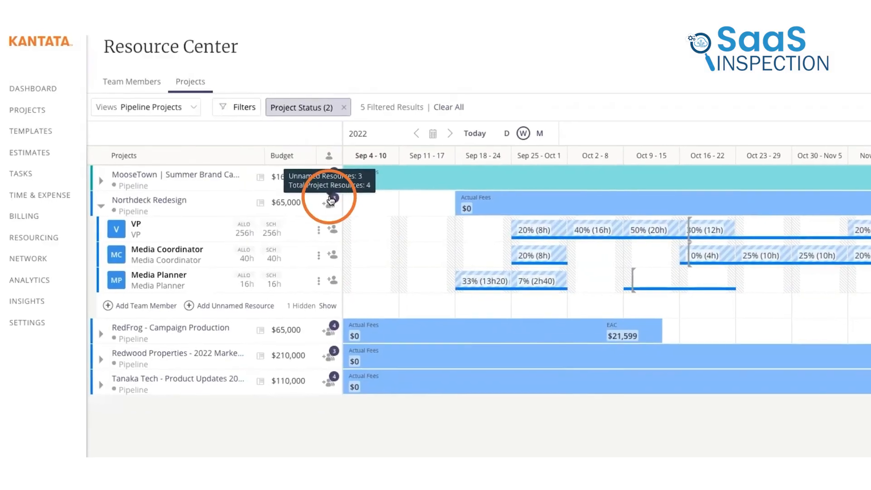
Check Northdeck Redesign's resource count, then expand Smith Technologies to show its four roles.
click(329, 200)
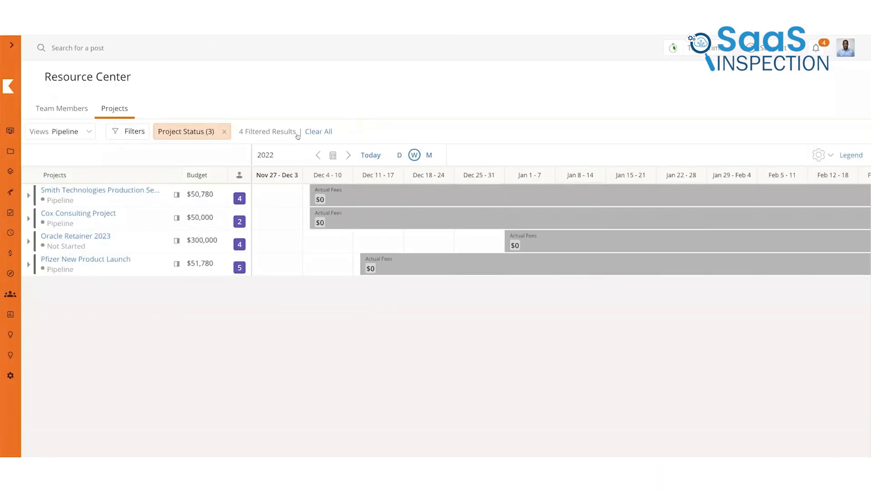
click(28, 195)
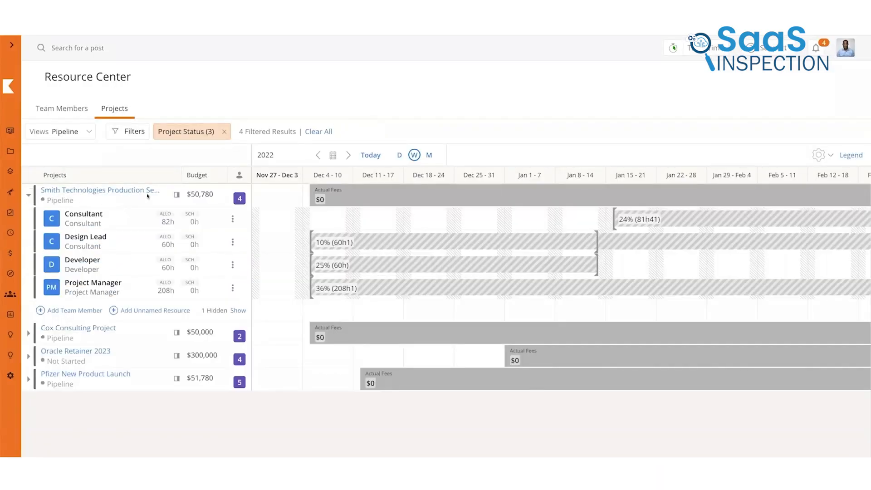
mouse_move(136, 298)
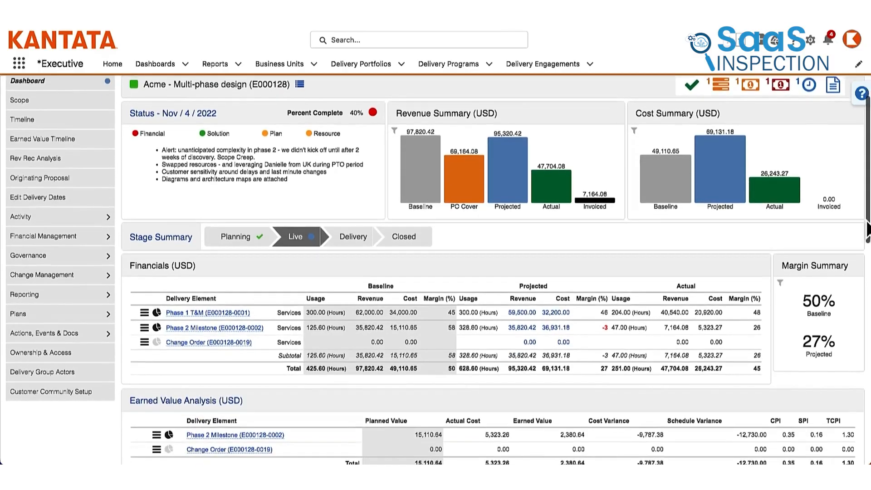
scroll(down, 3)
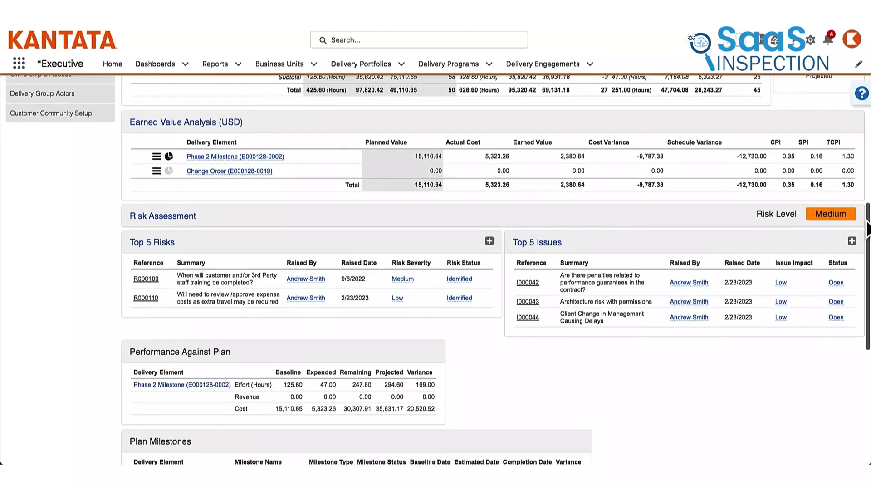
scroll(down, 3)
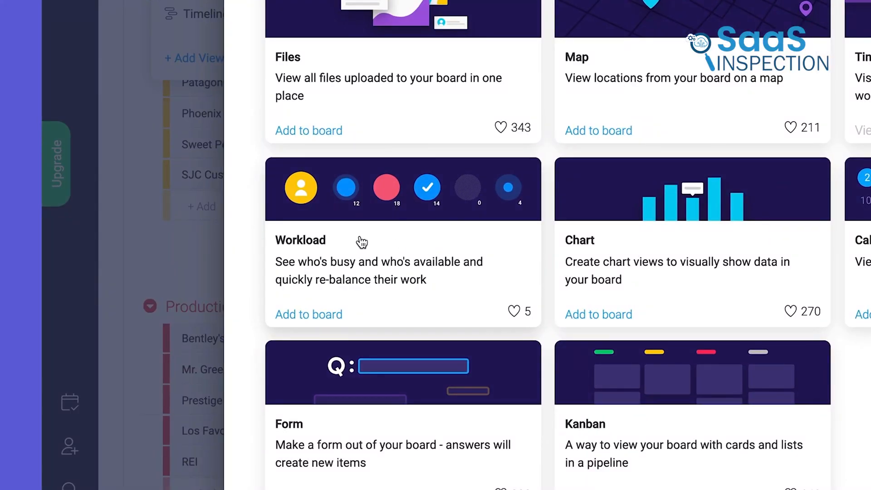
Add the Workload card from the views gallery to the Monday.com board.
click(308, 314)
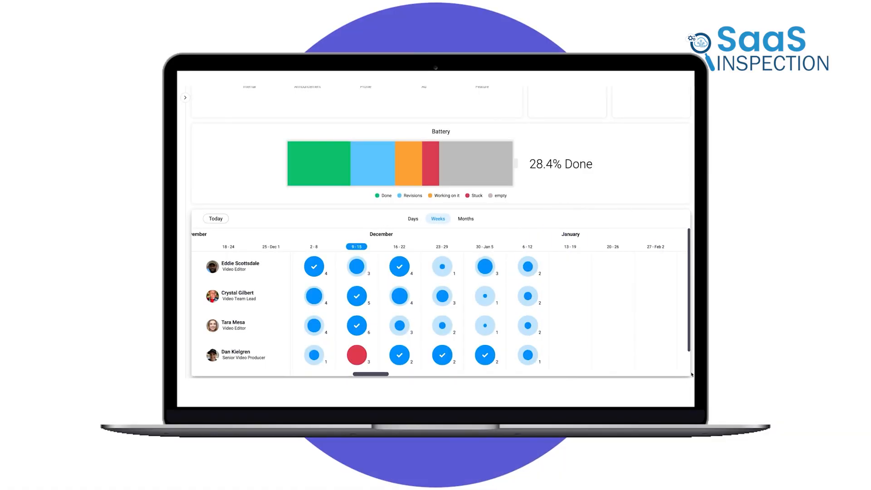
mouse_move(198, 218)
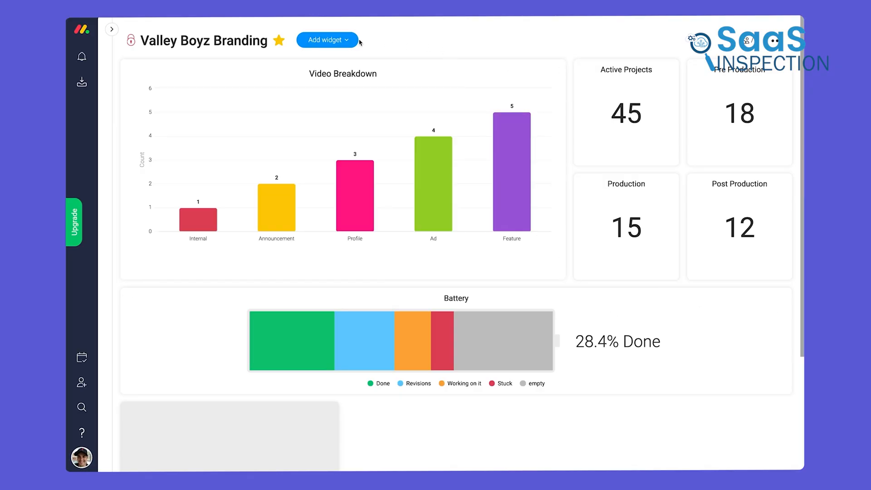
Begin adding a new widget to the Valley Boyz Branding dashboard.
click(322, 39)
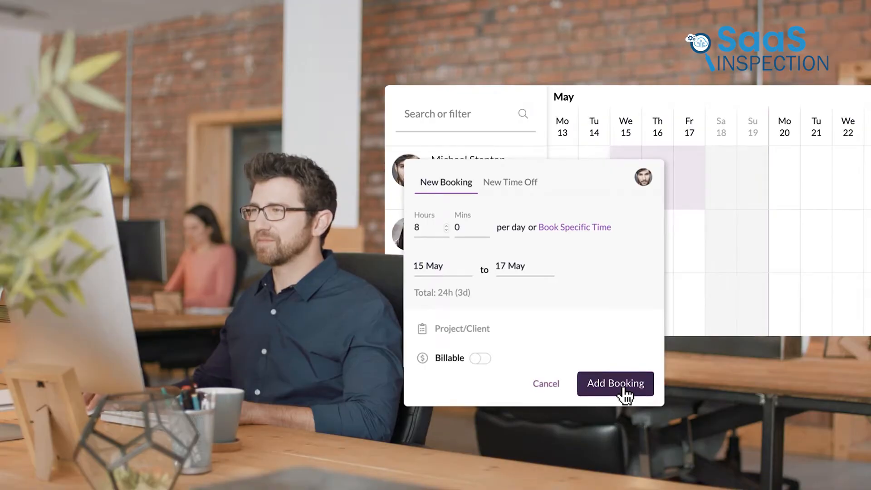
Confirm the copywriter's 8 h/day booking for 15–17 May and type 'C' into schedule search.
click(615, 383)
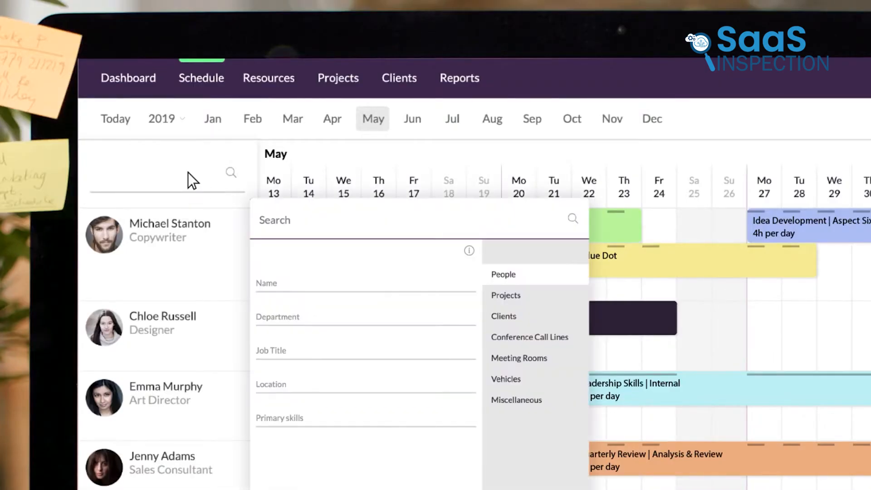
text(C)
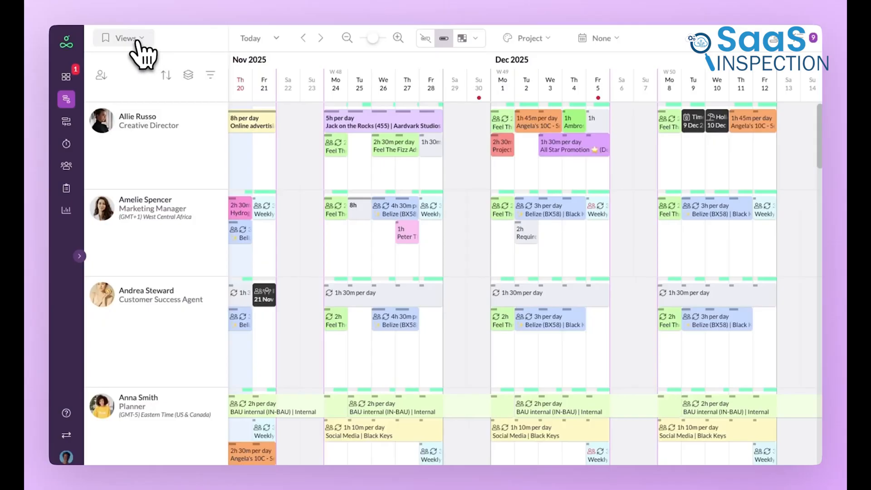
Apply a saved schedule view, such as Art Directors or Copywriters, from My Views.
click(123, 37)
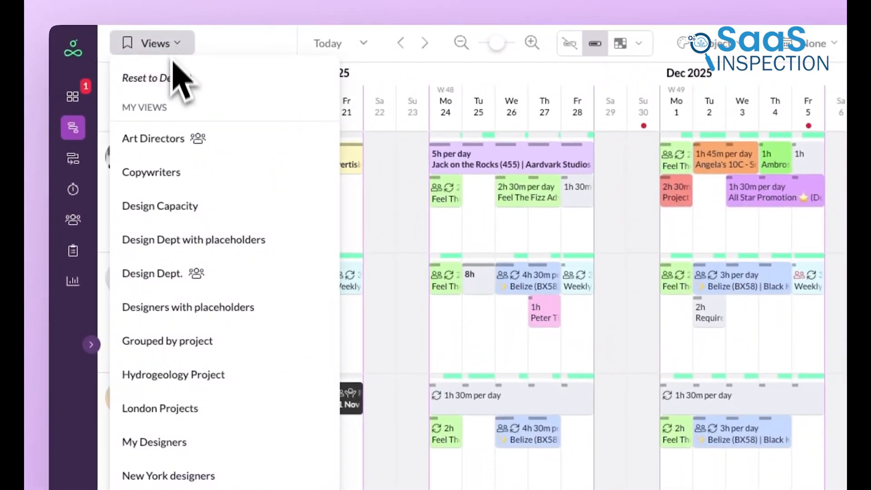
click(159, 205)
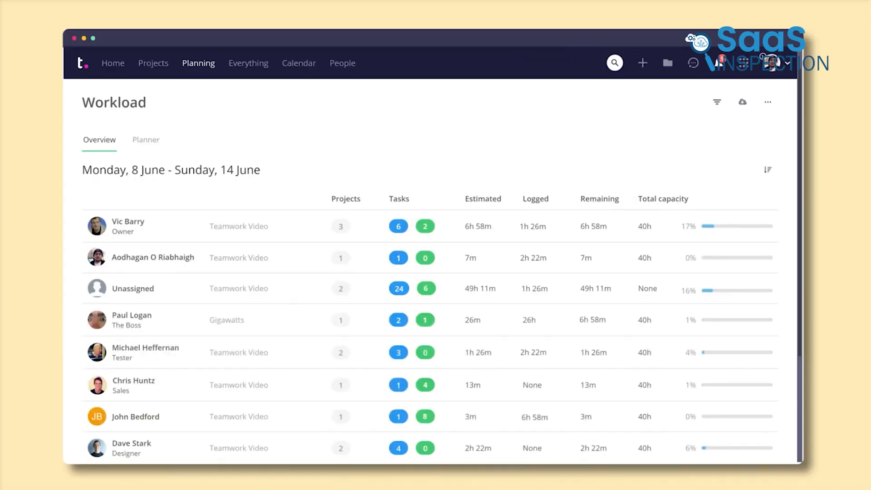
click(145, 139)
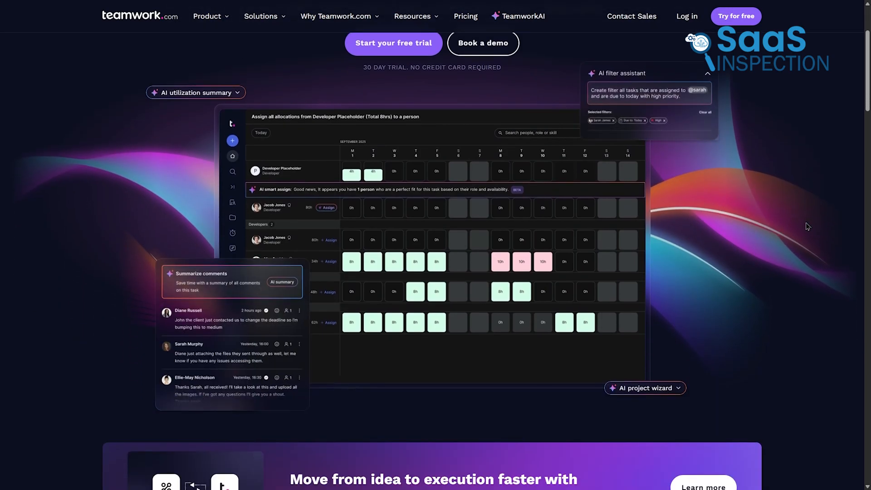
scroll(down, 3)
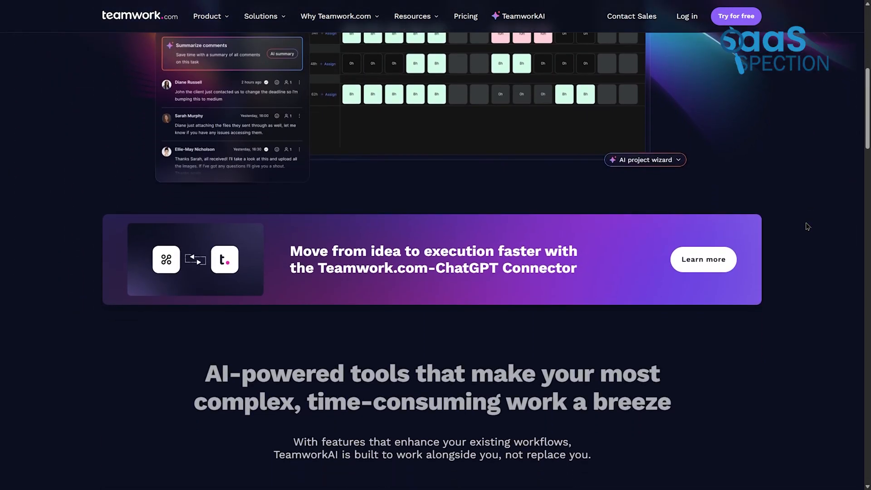
scroll(down, 3)
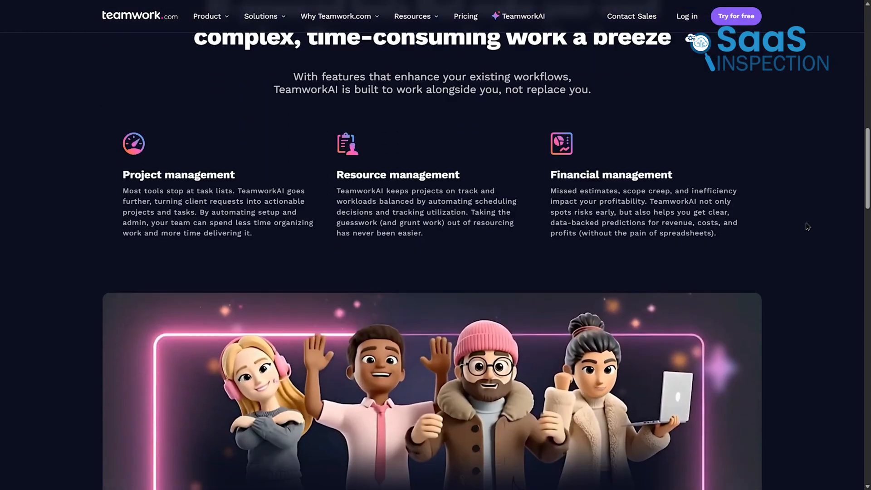
scroll(down, 3)
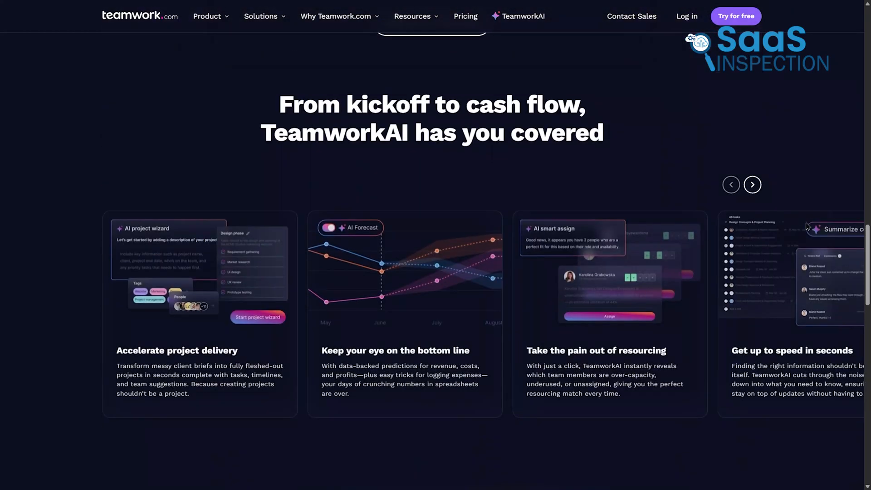
scroll(down, 3)
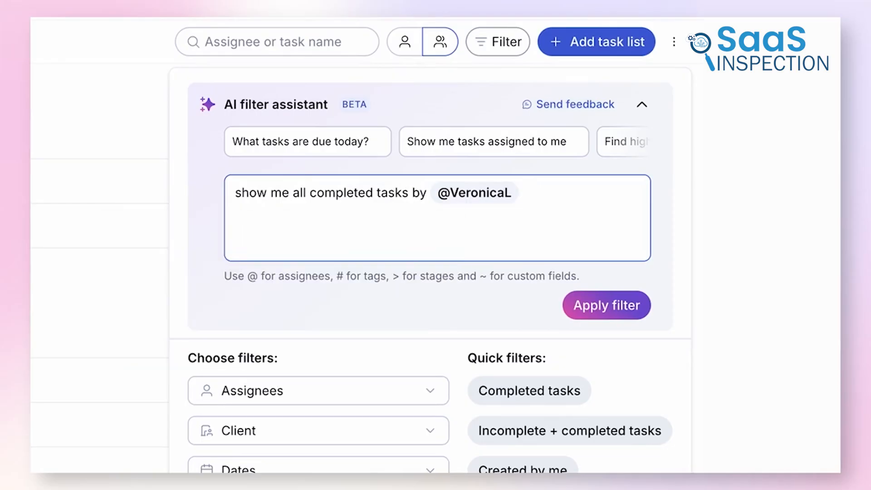
Apply the AI completed-tasks filter, then summarize the task's 12 comments and scroll the summary.
click(606, 304)
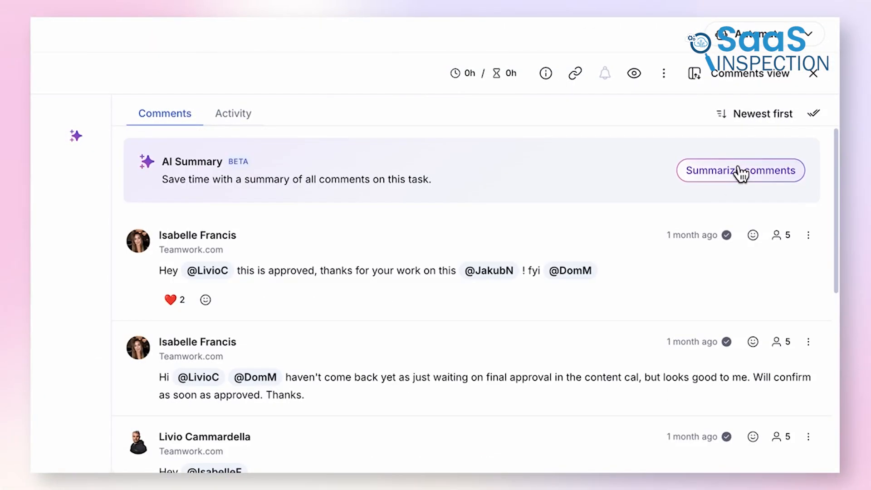
click(740, 171)
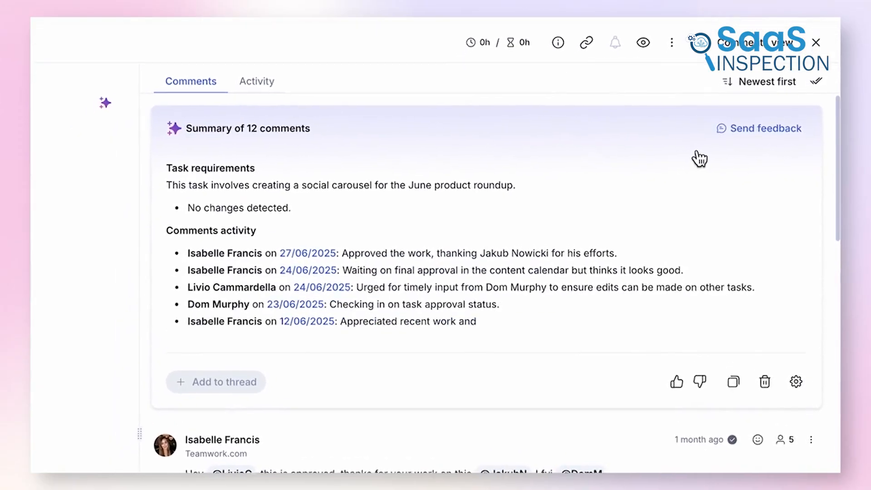
scroll(down, 3)
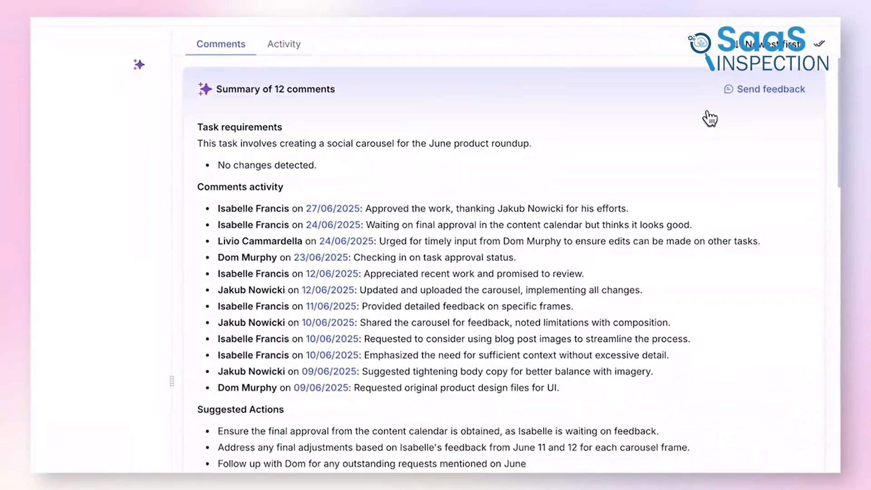